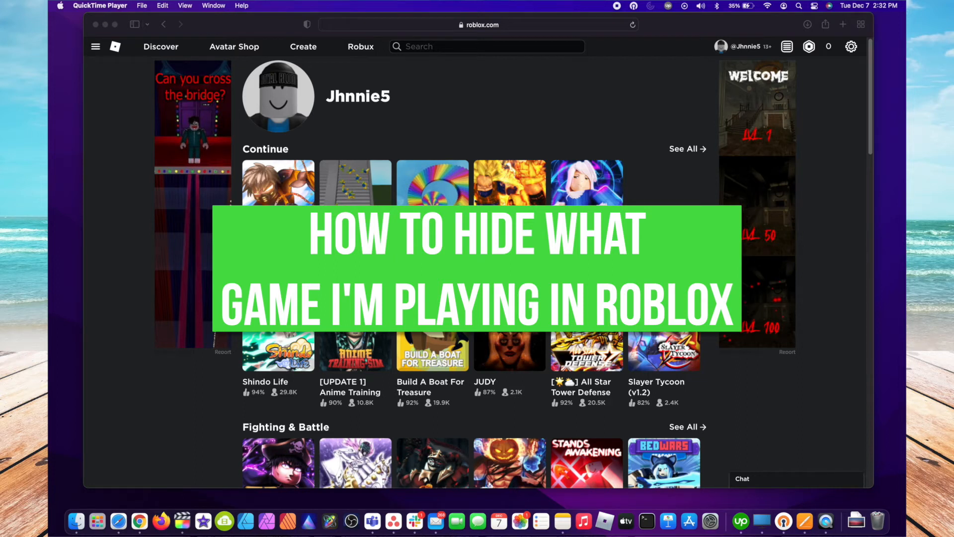
pyautogui.moveTo(540, 176)
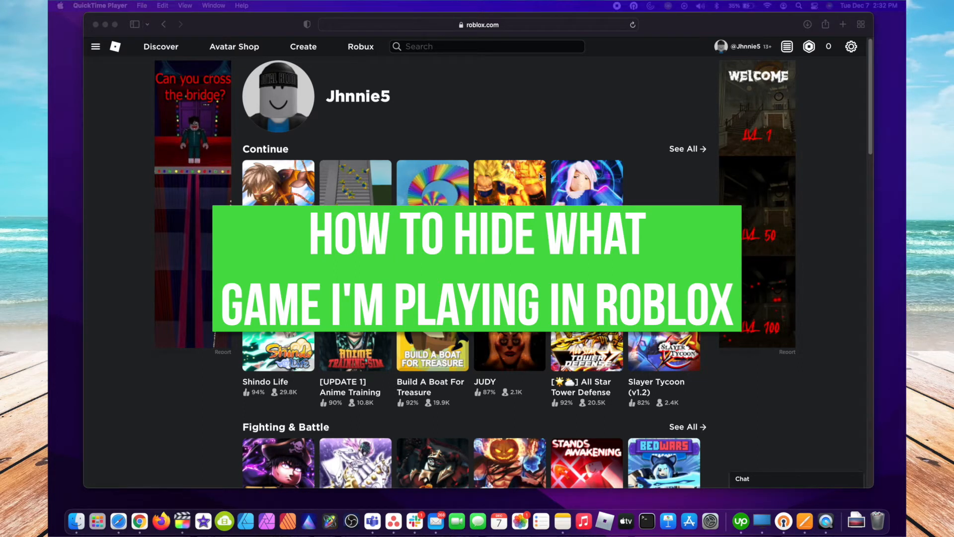
# Step: Open the Roblox account Settings page from the gear menu
pyautogui.click(496, 109)
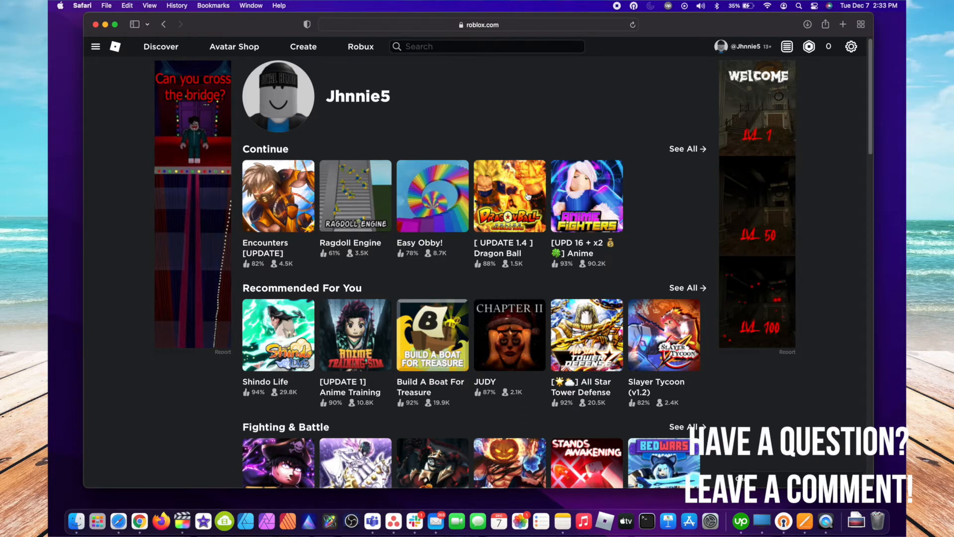
pyautogui.moveTo(553, 298)
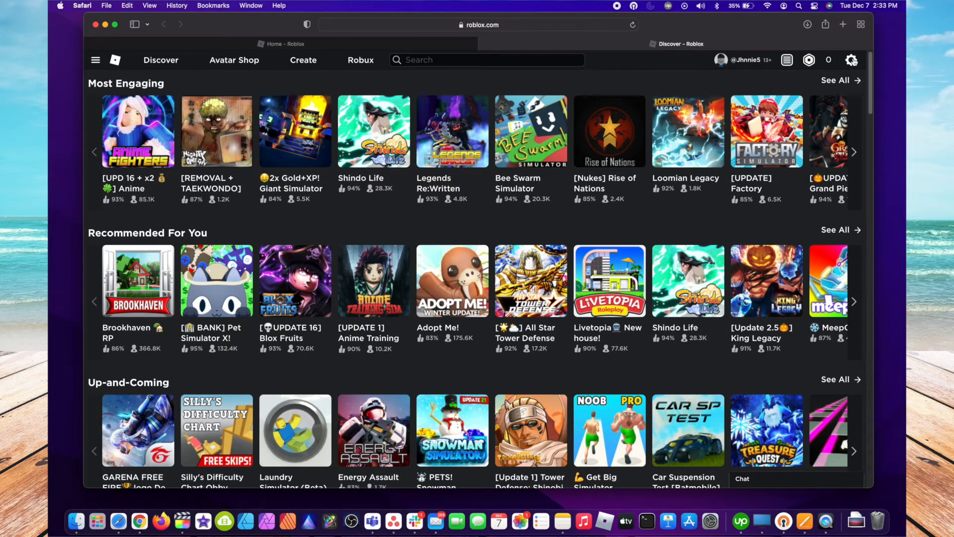
pyautogui.click(851, 60)
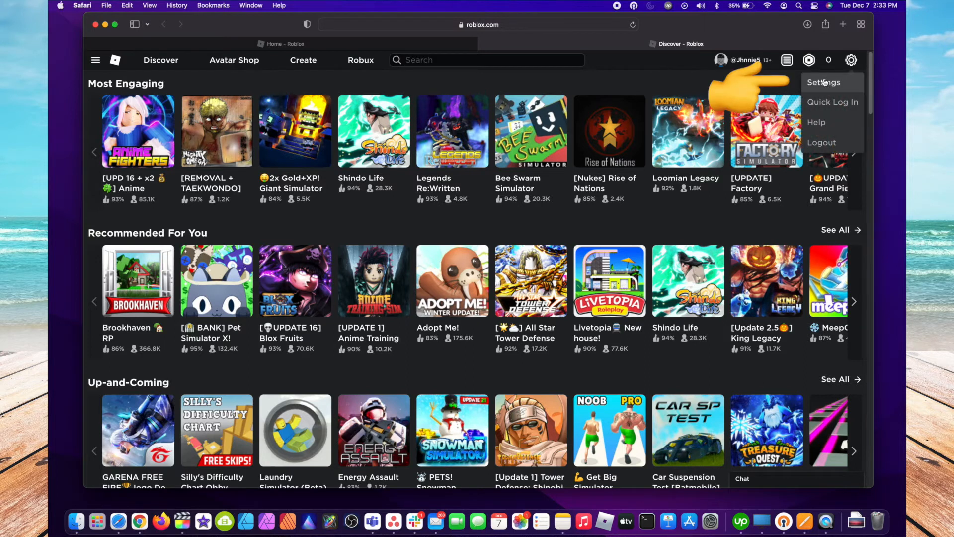
pyautogui.click(824, 82)
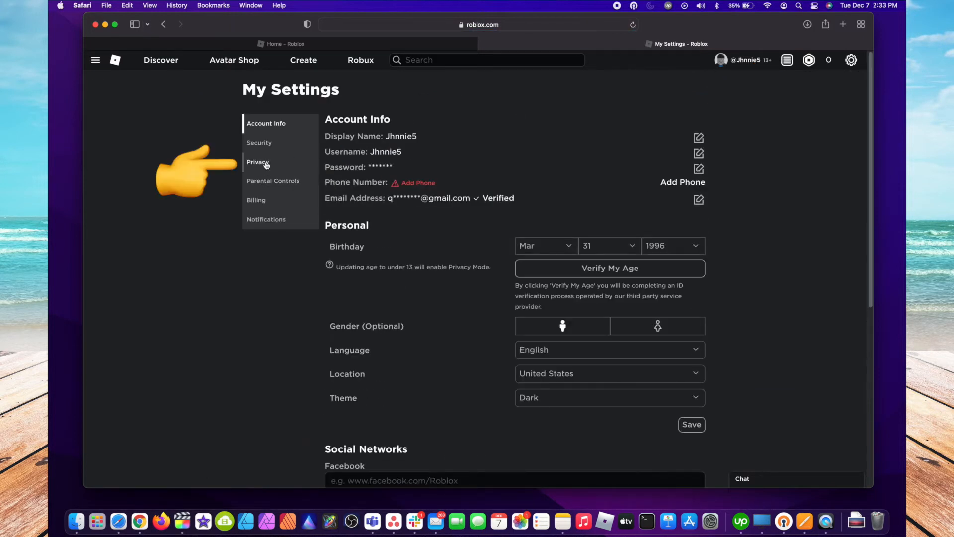
# Step: In Privacy settings, set 'Who can join me?' to No one
pyautogui.click(257, 161)
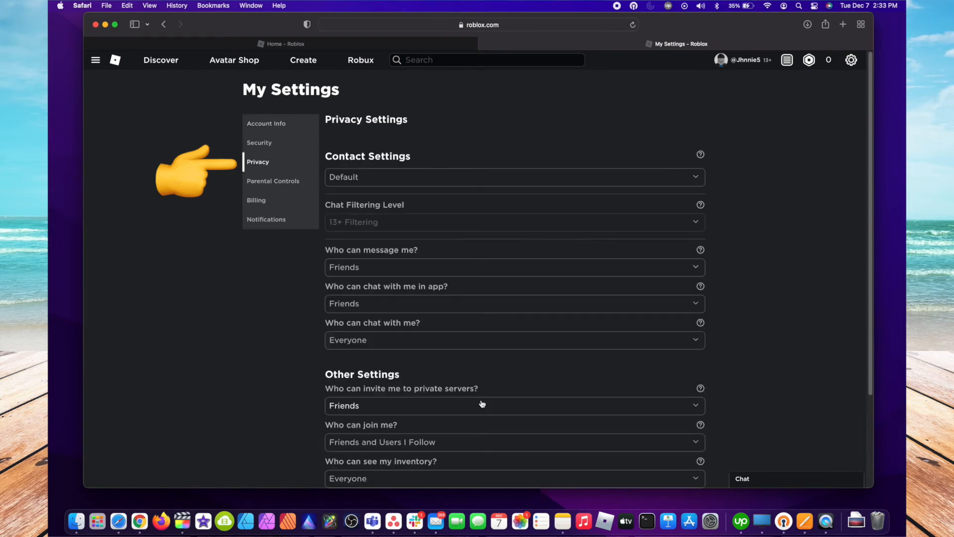
pyautogui.scroll(-3)
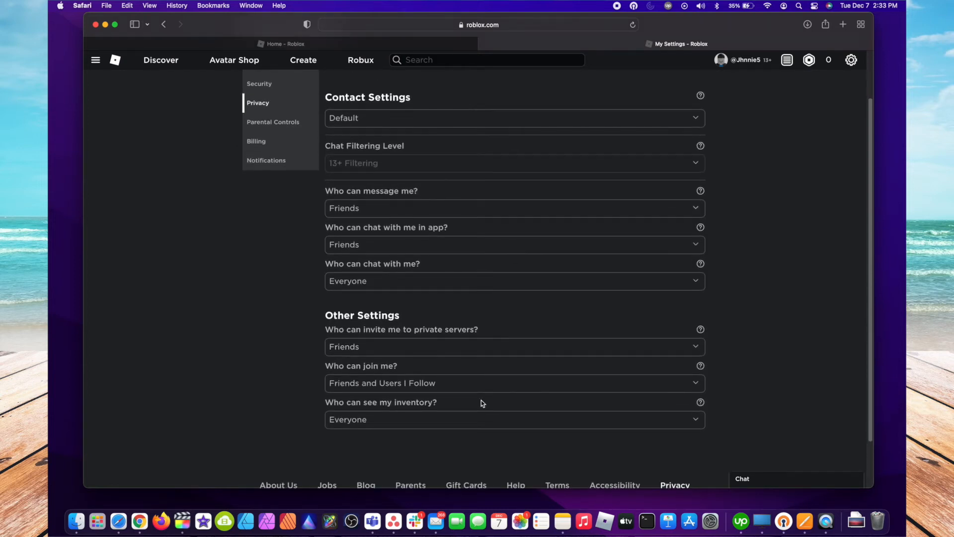
pyautogui.moveTo(457, 398)
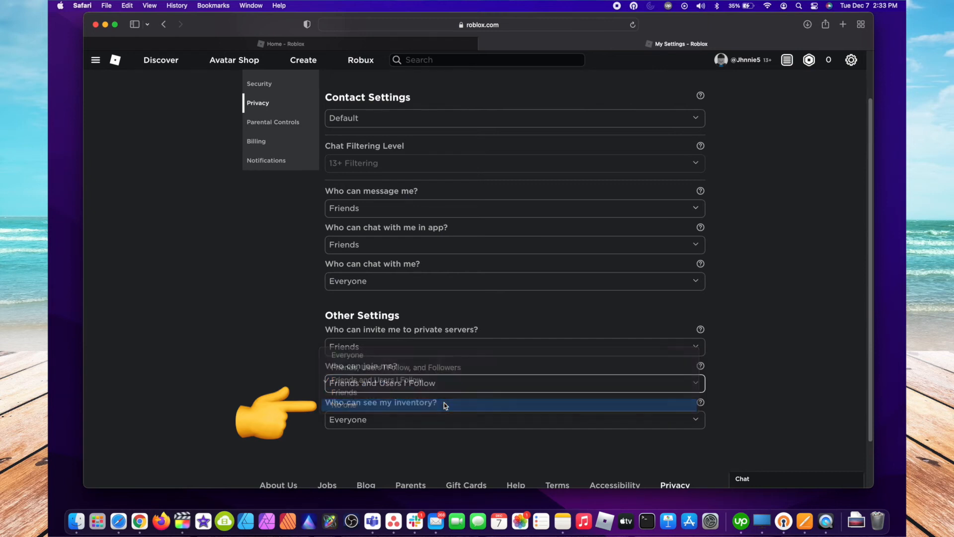
pyautogui.click(345, 404)
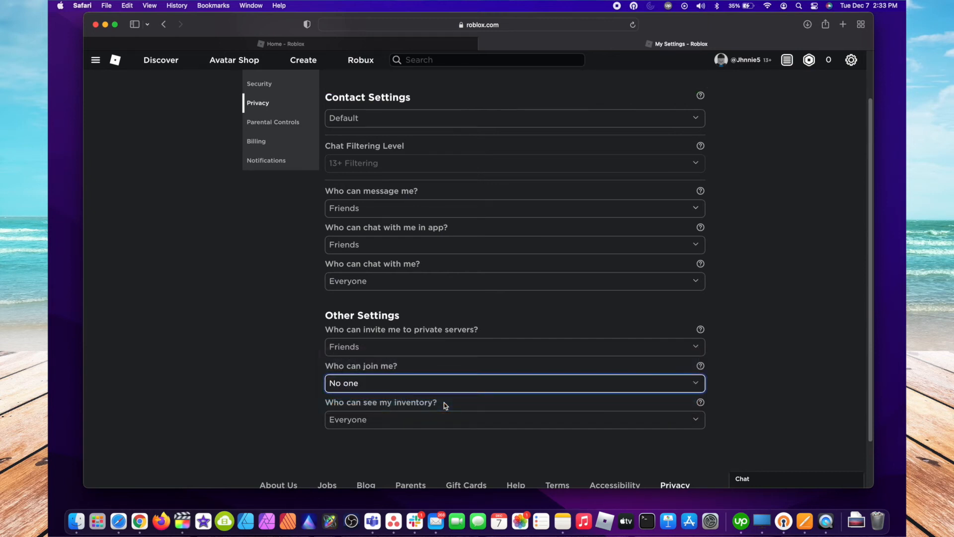